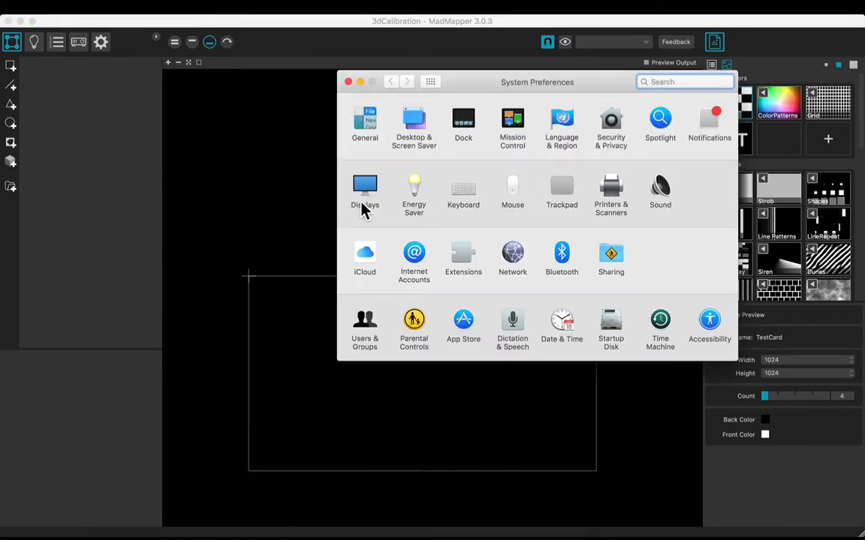
Step: Review the display arrangement in System Preferences' Displays pane
click(365, 191)
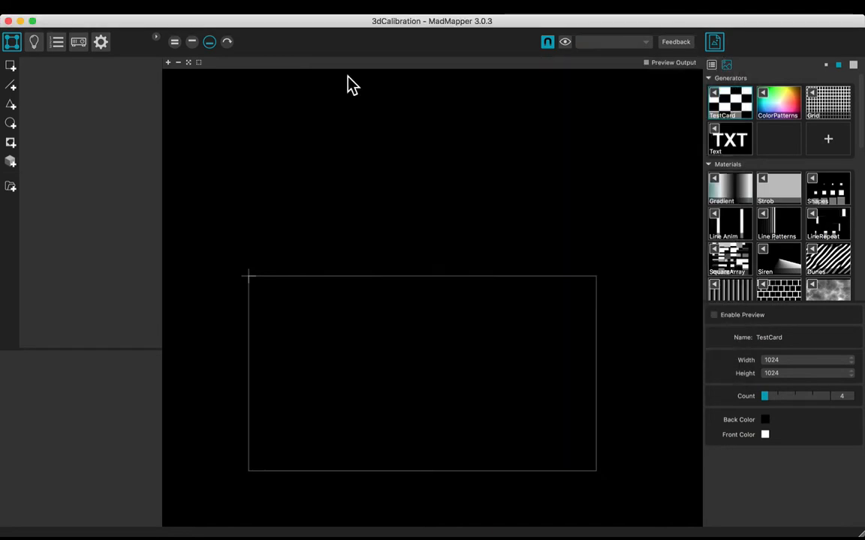
Step: Turn off the projector's Show Test Pattern option in the Projector tab
click(78, 42)
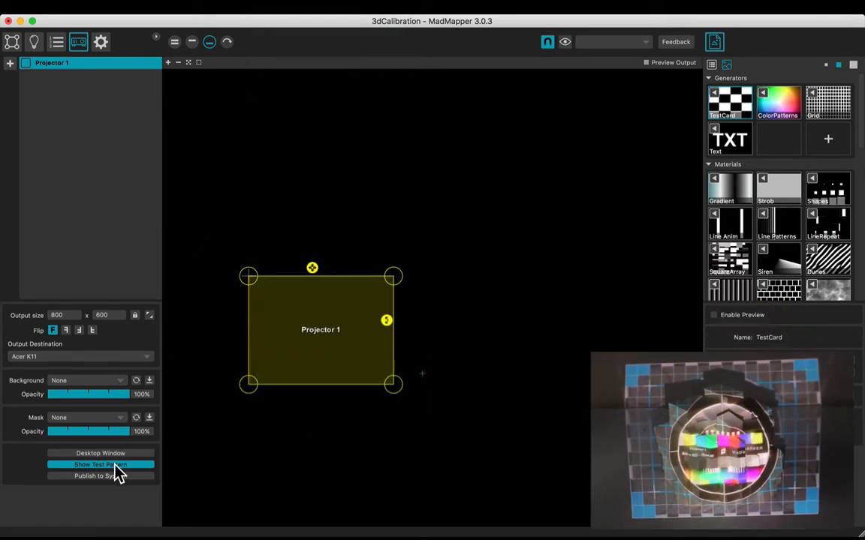
click(99, 464)
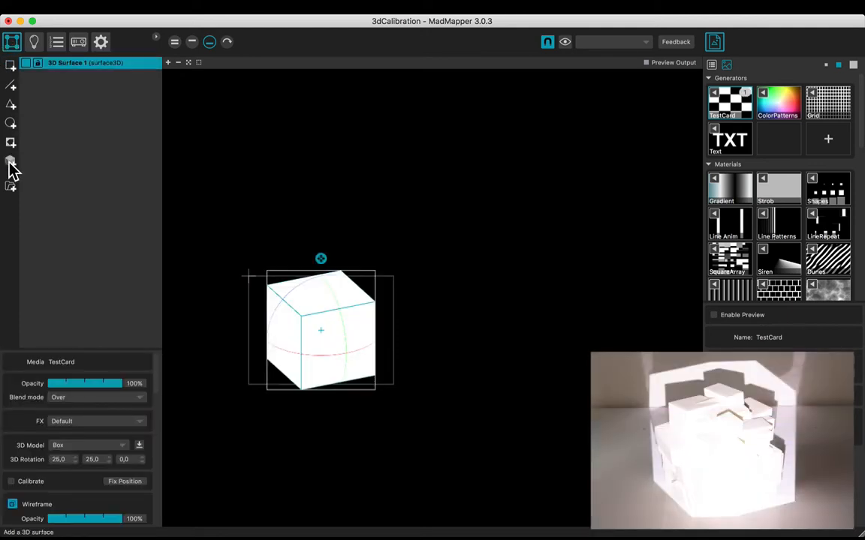
Step: Load BOXES_UNWRAP.obj as the 3D model and rotate it to about 22, 26, 1
click(140, 445)
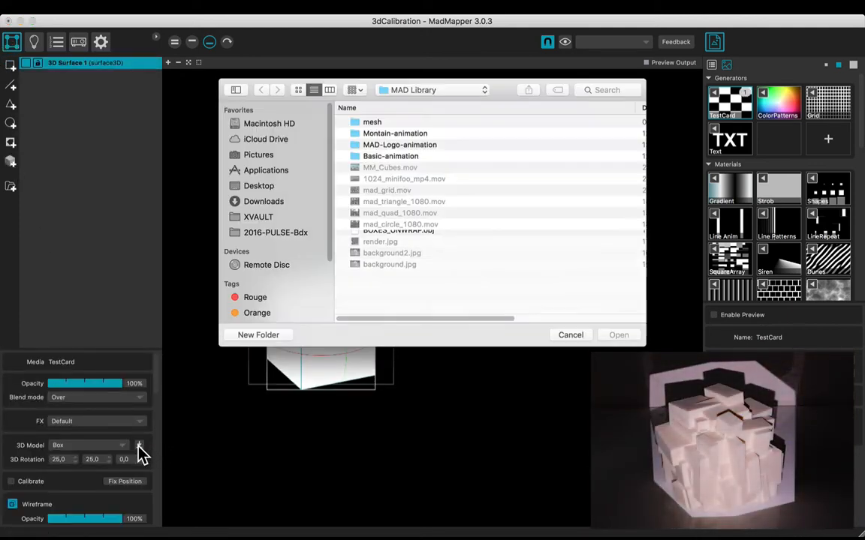
click(618, 334)
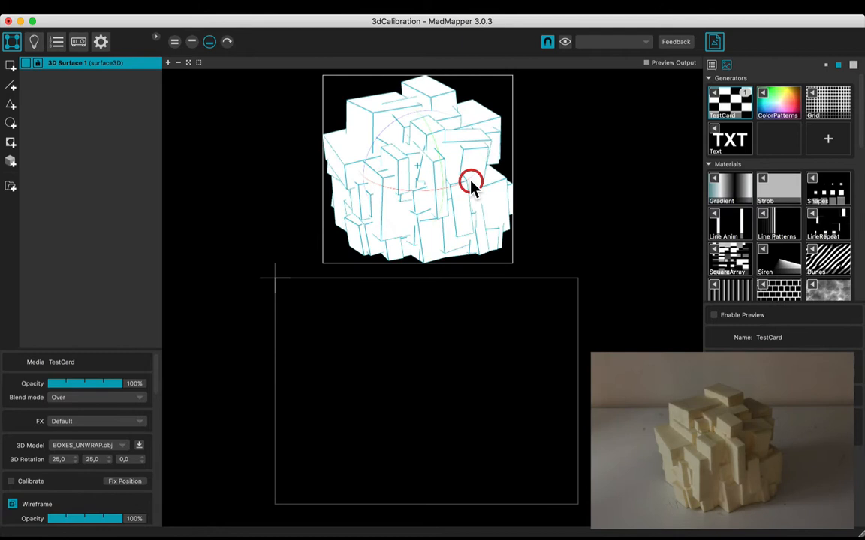
drag(470, 182, 407, 180)
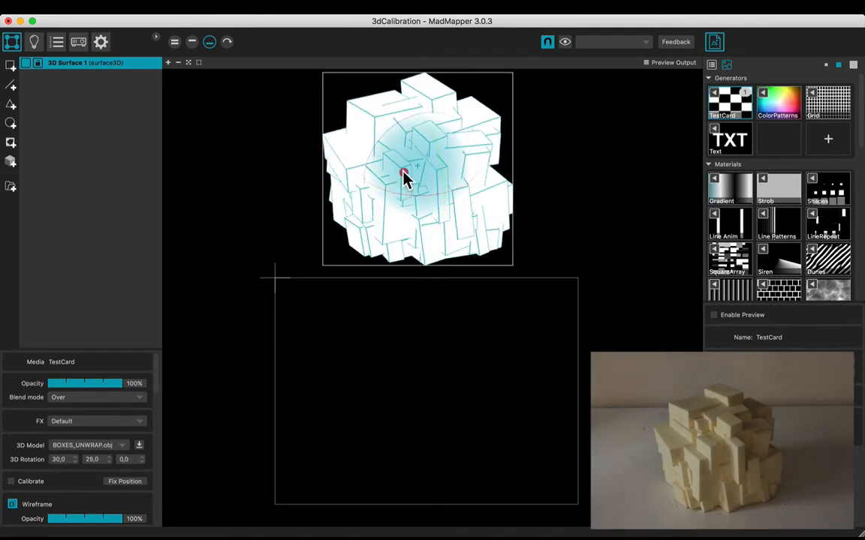
drag(405, 174, 442, 178)
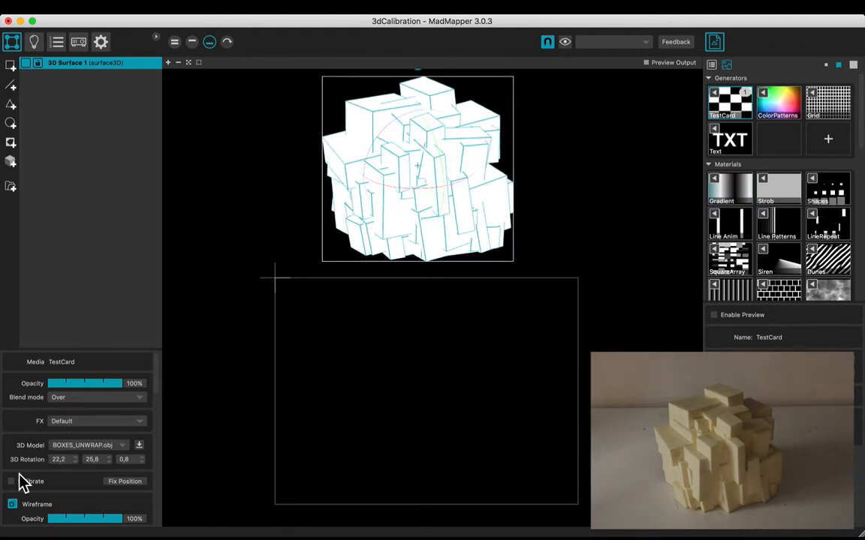
Step: Enable Calibrate and pin the model's left corner, right vertex and top vertex
click(11, 481)
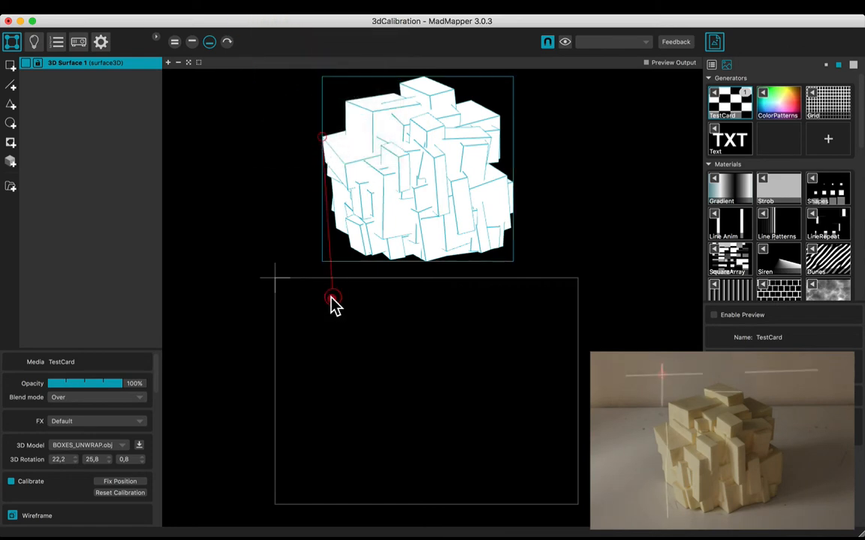
drag(333, 297, 324, 359)
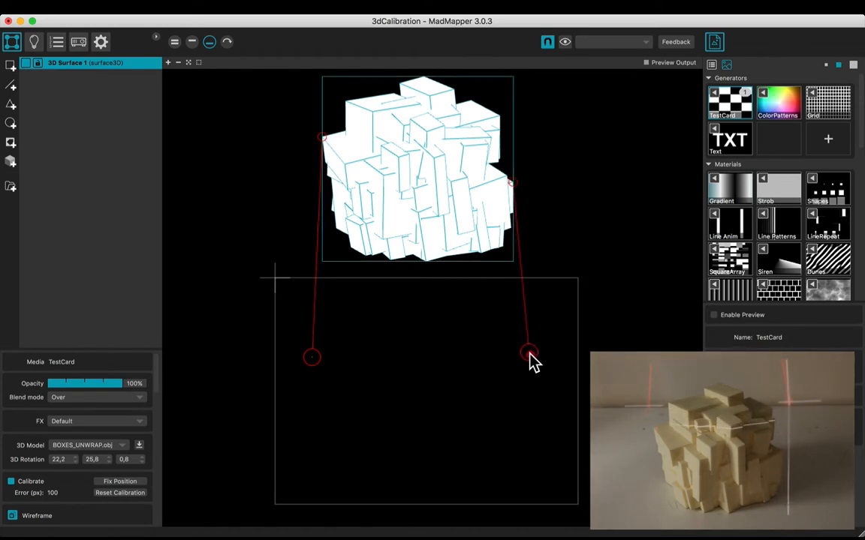
drag(529, 354, 523, 407)
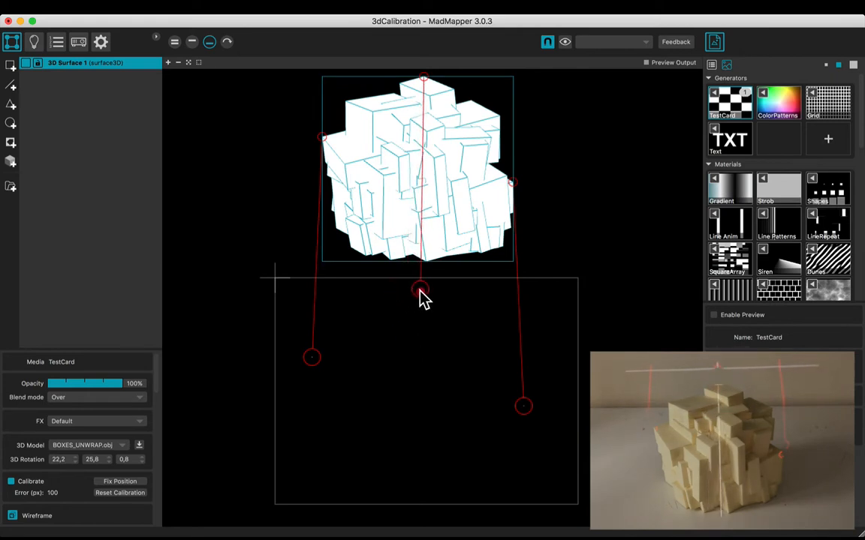
drag(421, 292, 435, 474)
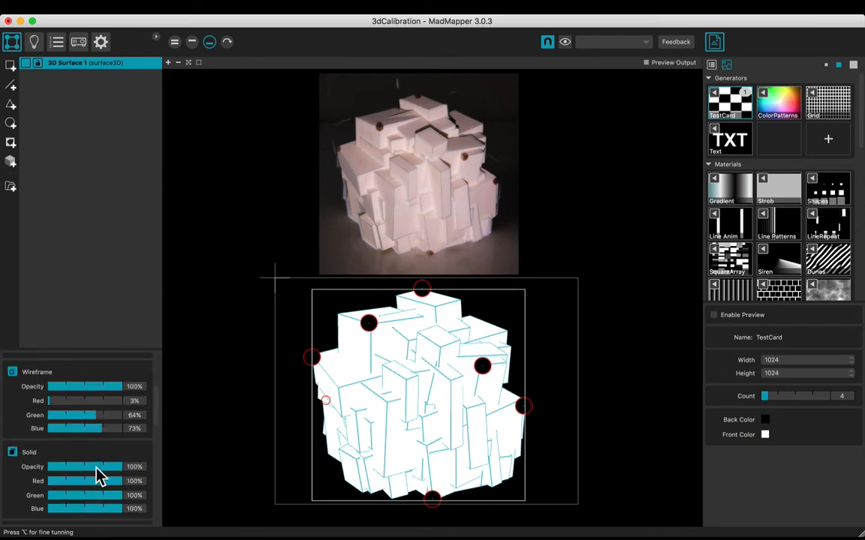
Step: Fade the Solid fill, restore full opacity, and zero Red and Green for pure blue
drag(105, 467, 48, 467)
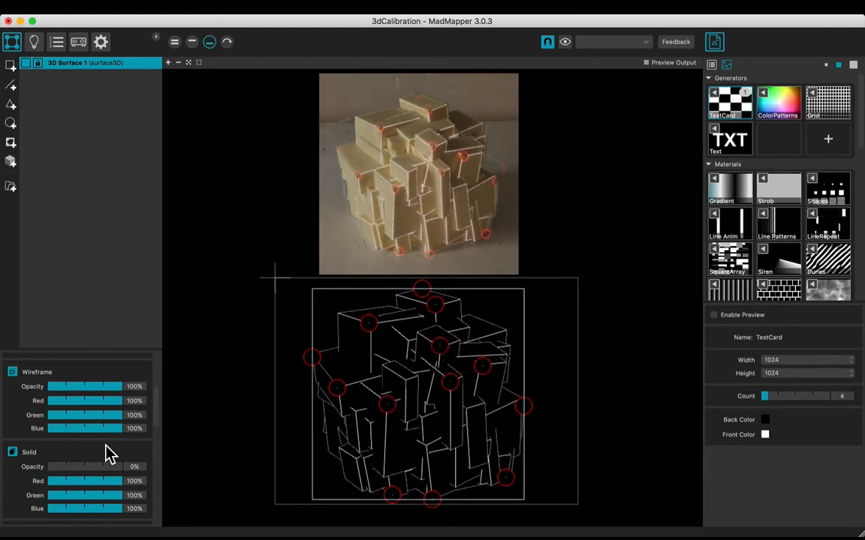
drag(56, 467, 135, 467)
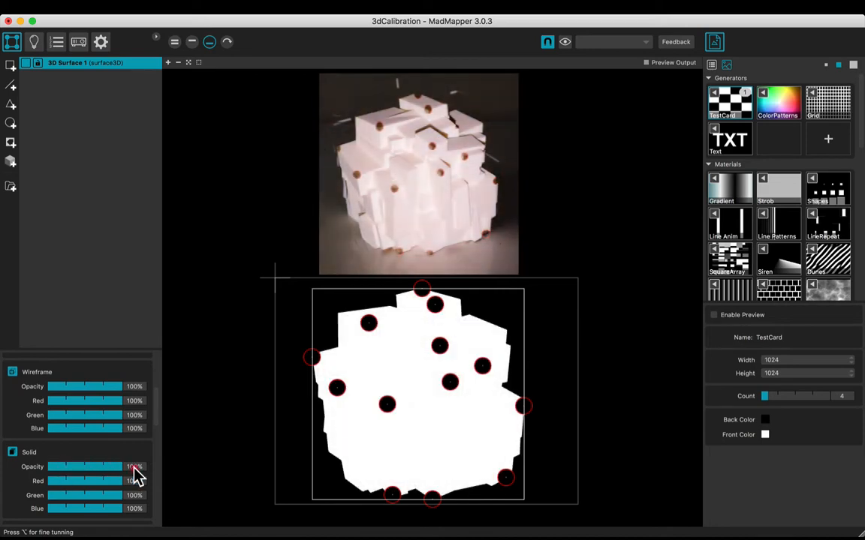
drag(134, 469, 52, 495)
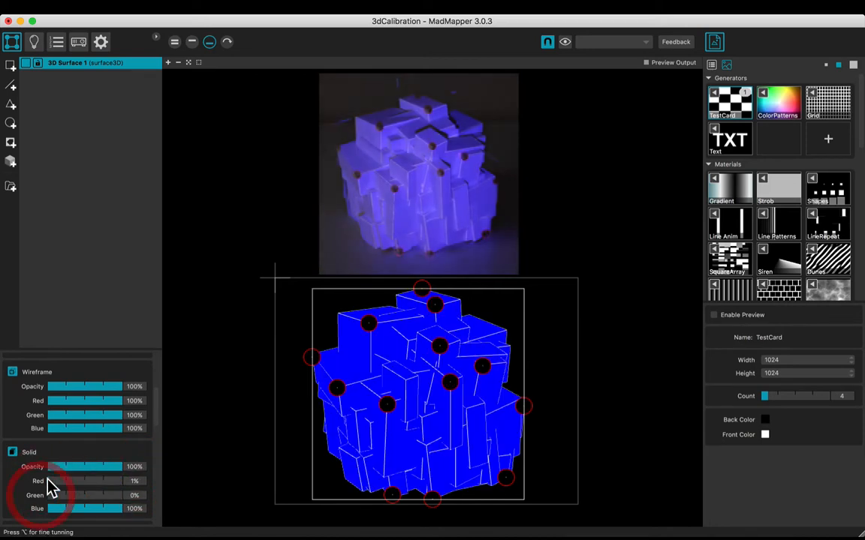
click(12, 371)
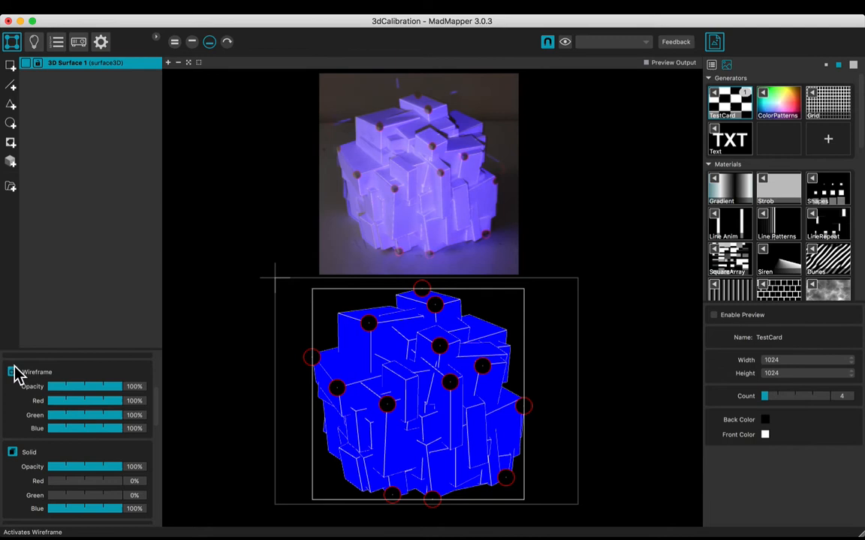
Step: Toggle the Wireframe checkbox and Fix Position at about 15.8 px error
click(12, 372)
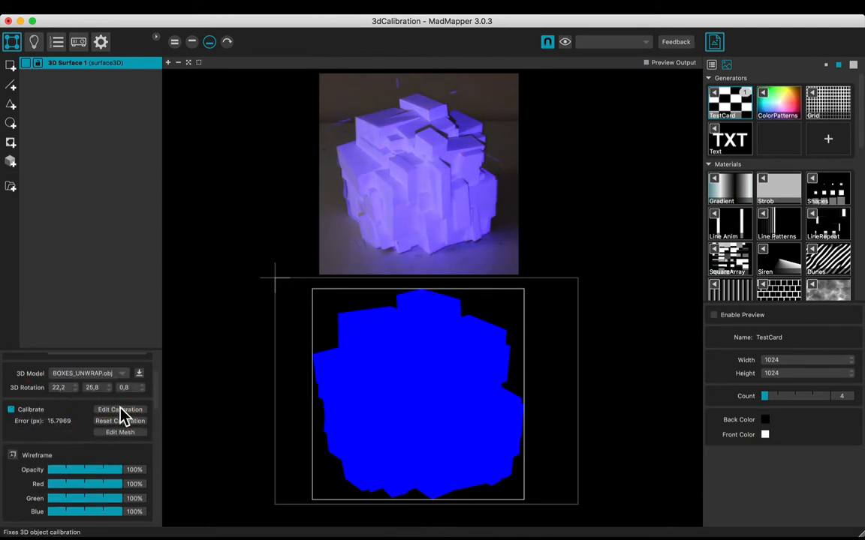
click(12, 455)
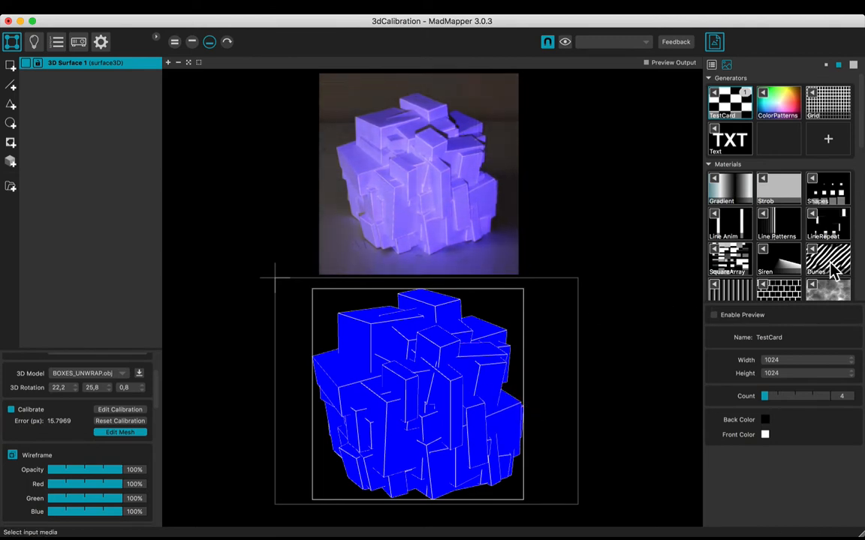
Step: Set the Dunes material as media and toggle Textured on the sculpture
click(827, 259)
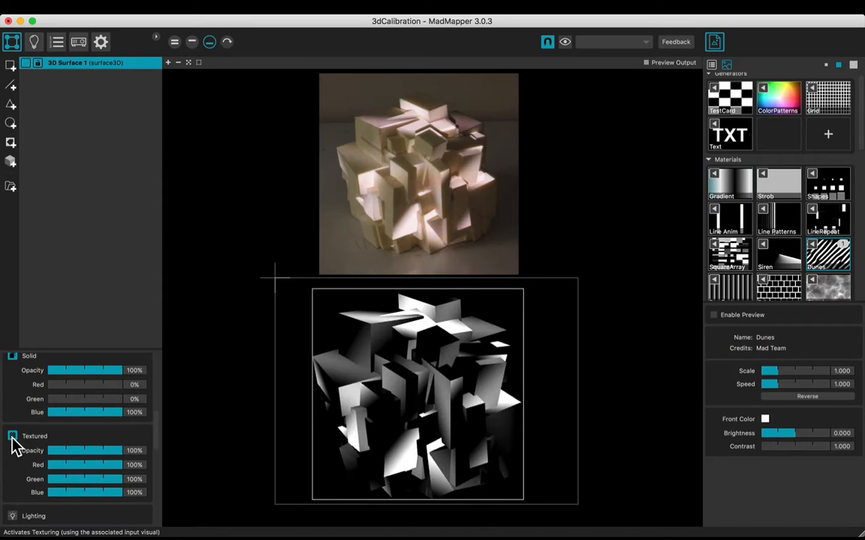
click(12, 436)
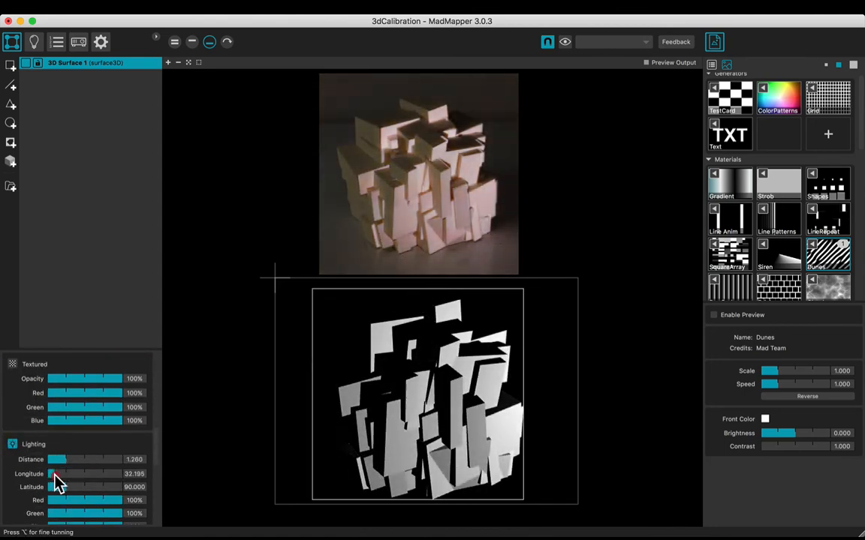
Step: Swing light longitude toward 263 and make it a spot light
drag(59, 474, 116, 474)
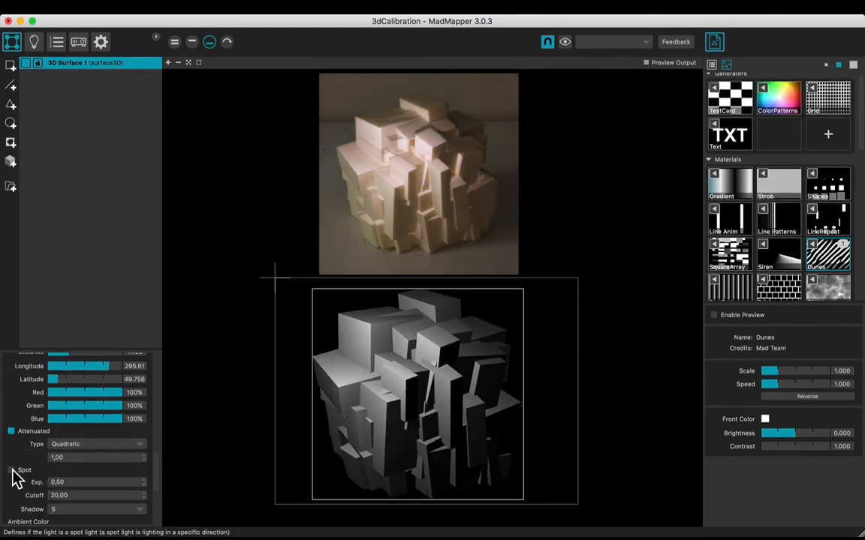
click(11, 469)
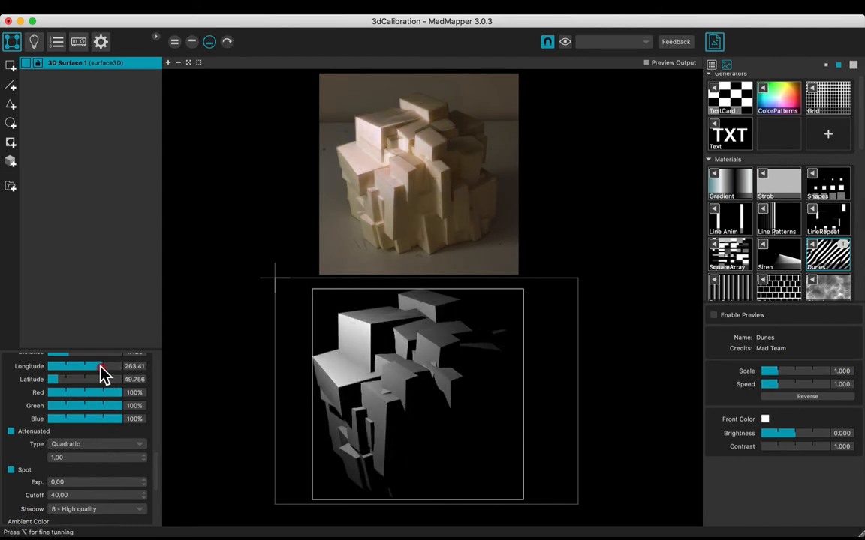
Step: Map longitude to MasterOscillator with a 270–360 range via Control List
drag(97, 366, 127, 365)
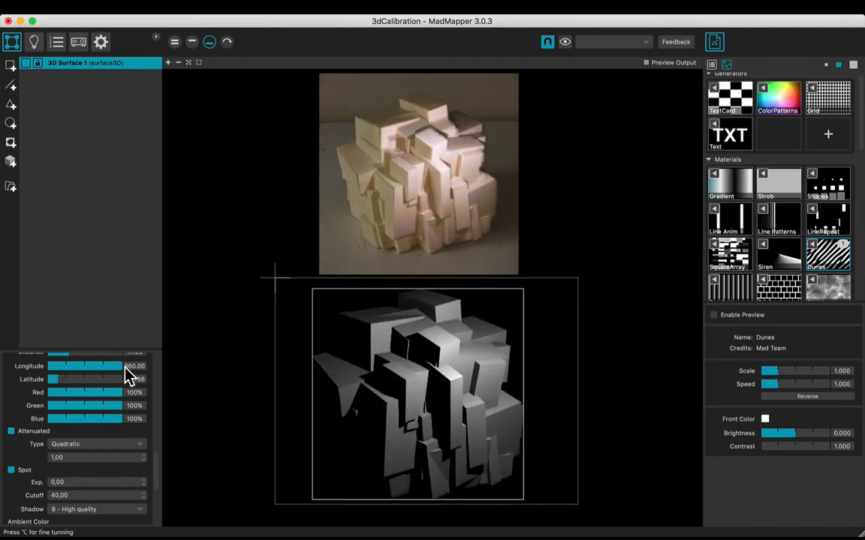
right_click(84, 366)
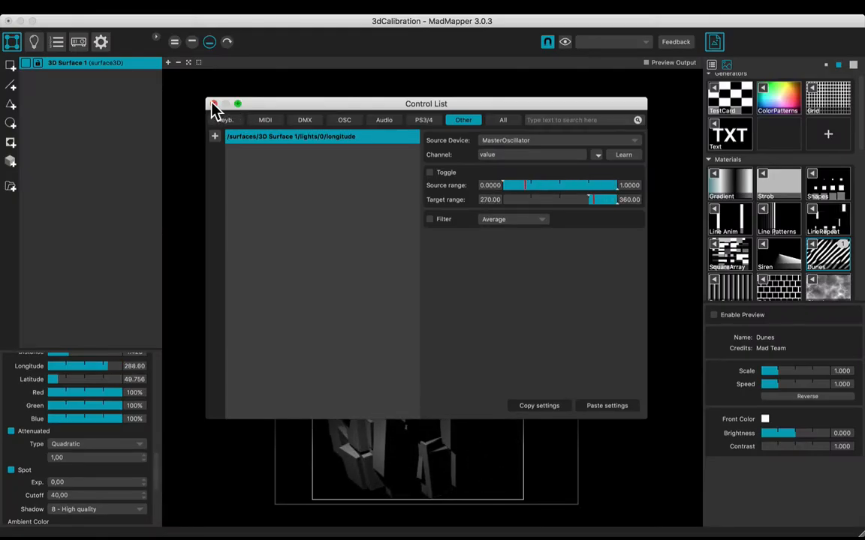
click(214, 103)
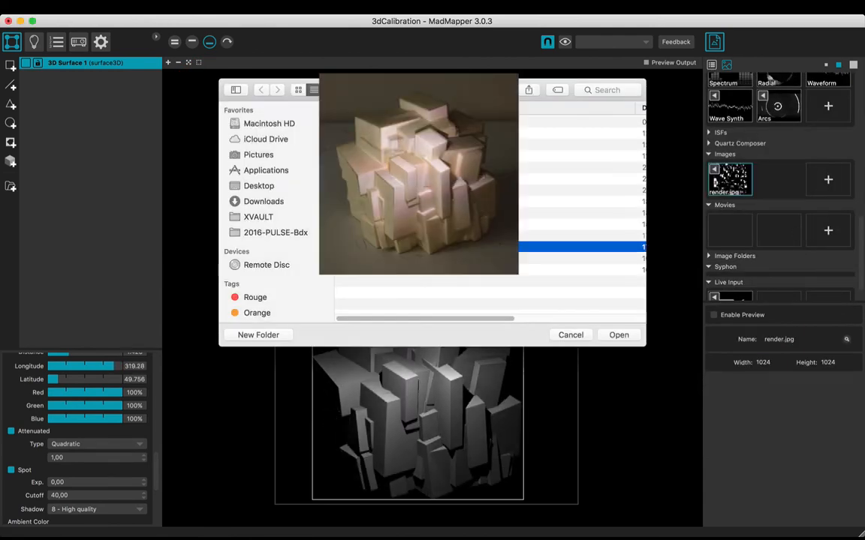
Step: Import render.jpg as media and enable Textured on the sculpture model
click(619, 334)
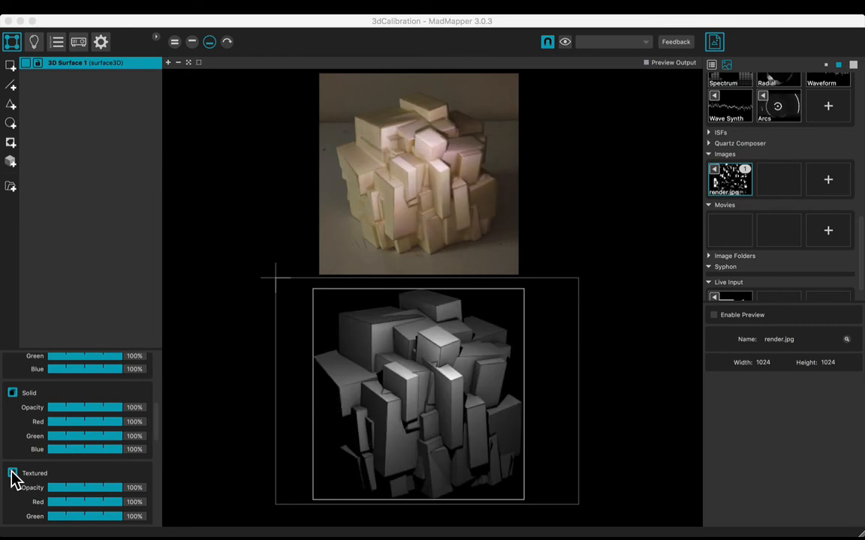
click(192, 42)
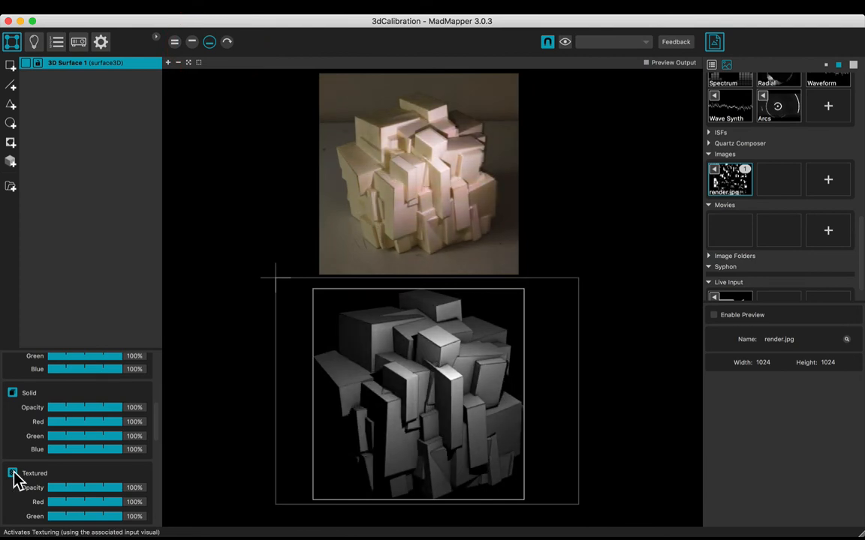
click(13, 473)
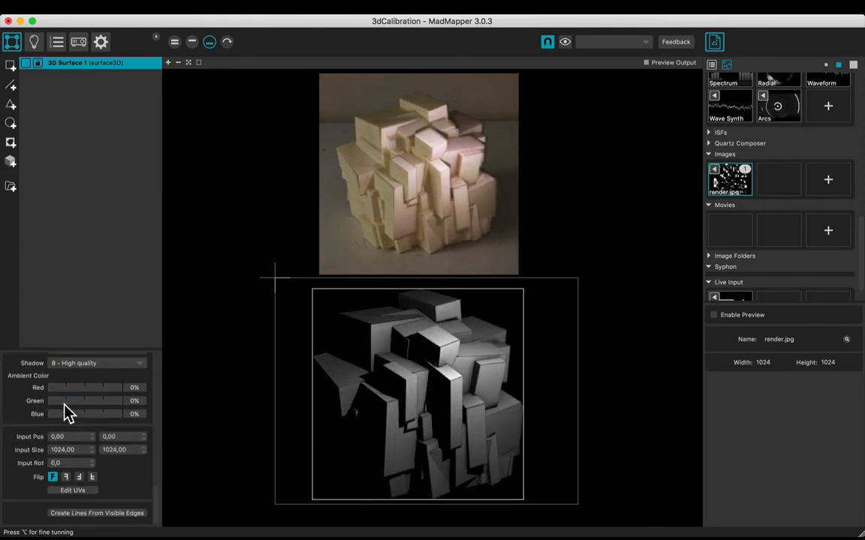
Step: Generate a yellow Lines layer outlining the sculpture's visible edges
click(97, 513)
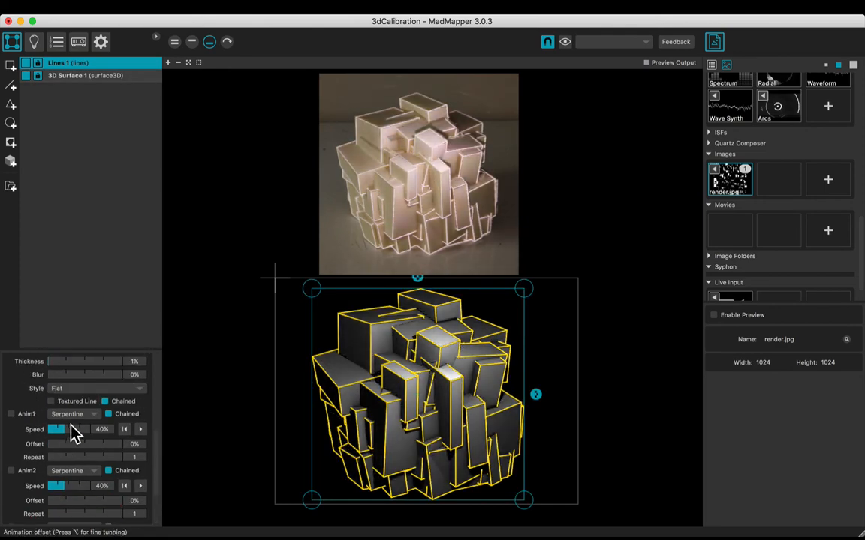
scroll(down, 3)
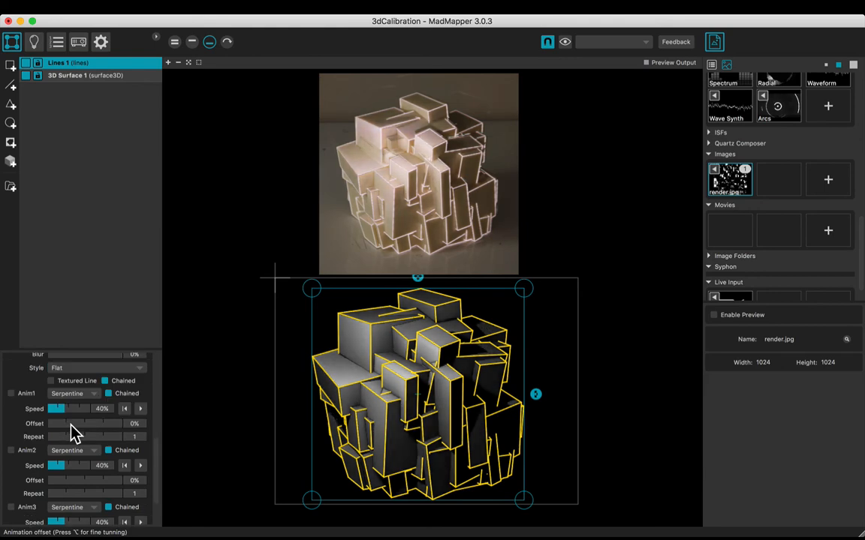